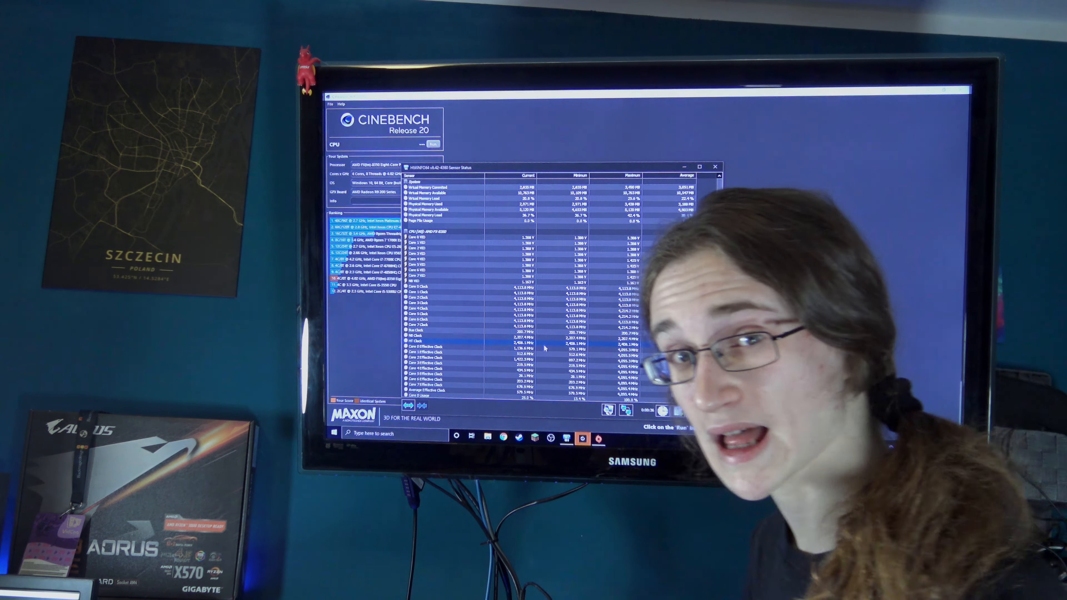
# Start the Cinebench R20 CPU render test from the Run button beside CPU
pyautogui.click(434, 144)
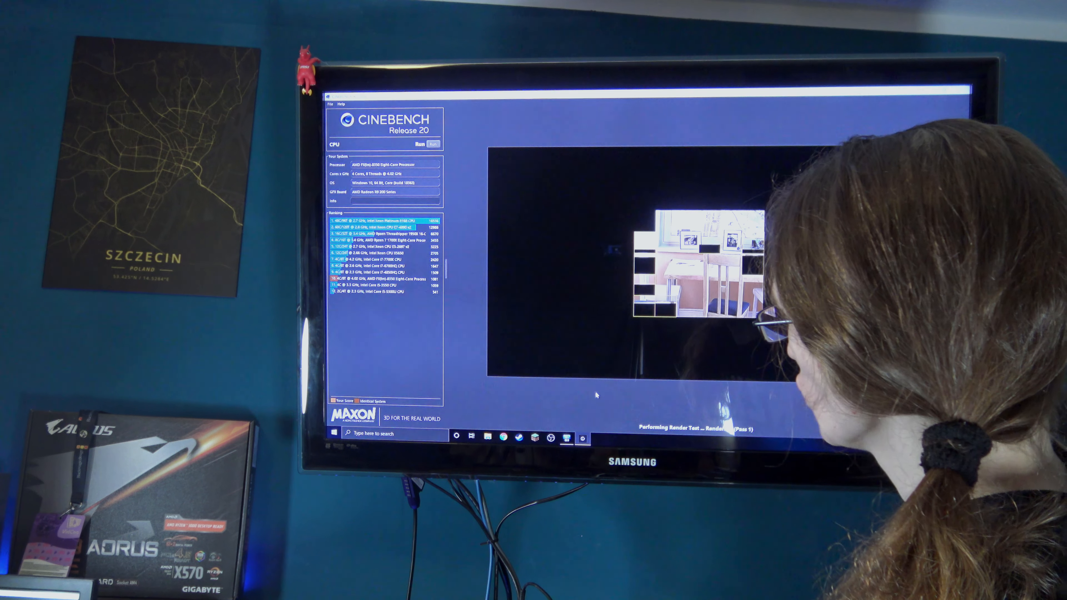